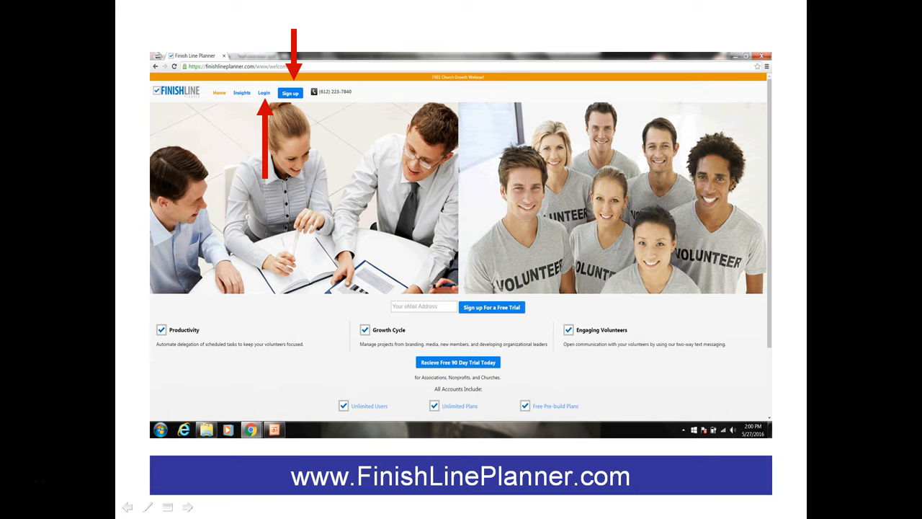
# Go to the Login page from the home page's top navigation.
pyautogui.click(264, 93)
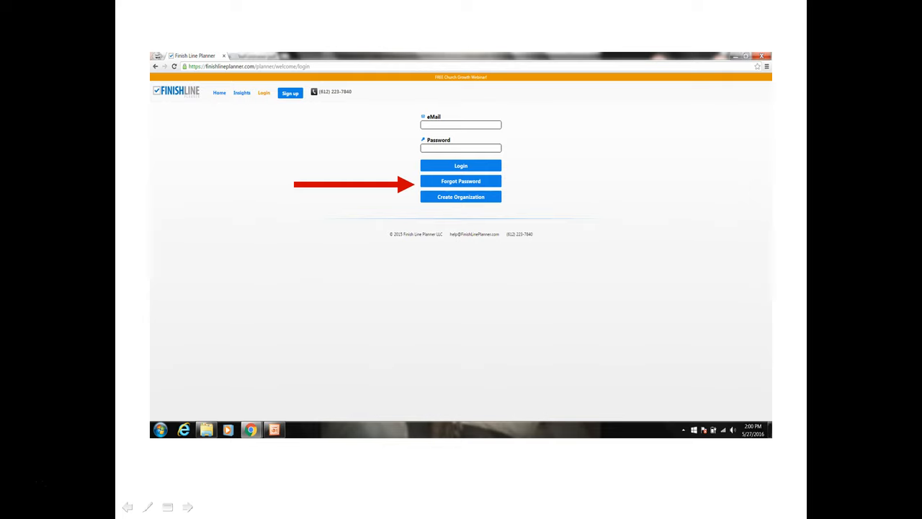
# Log in to the organization account to reach the Build Your Team page.
pyautogui.click(460, 166)
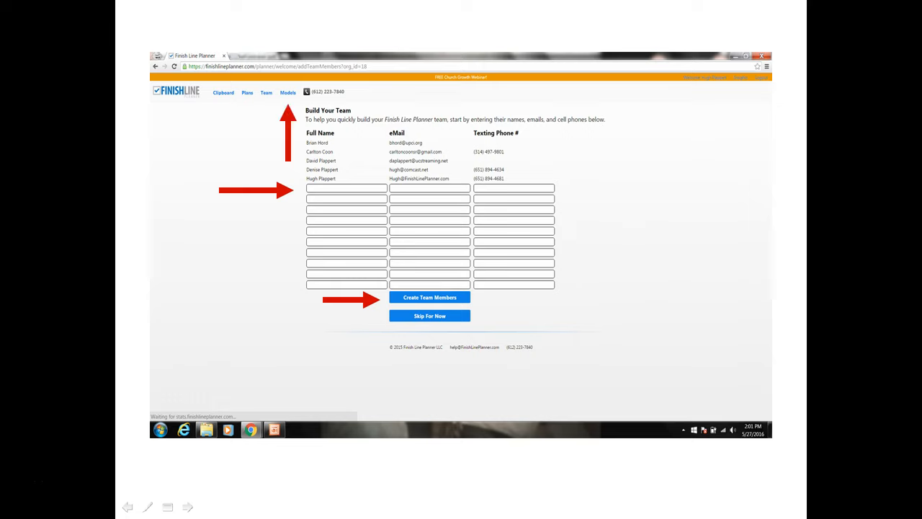
# Open the Models page with My Models and the Model Library.
pyautogui.click(287, 92)
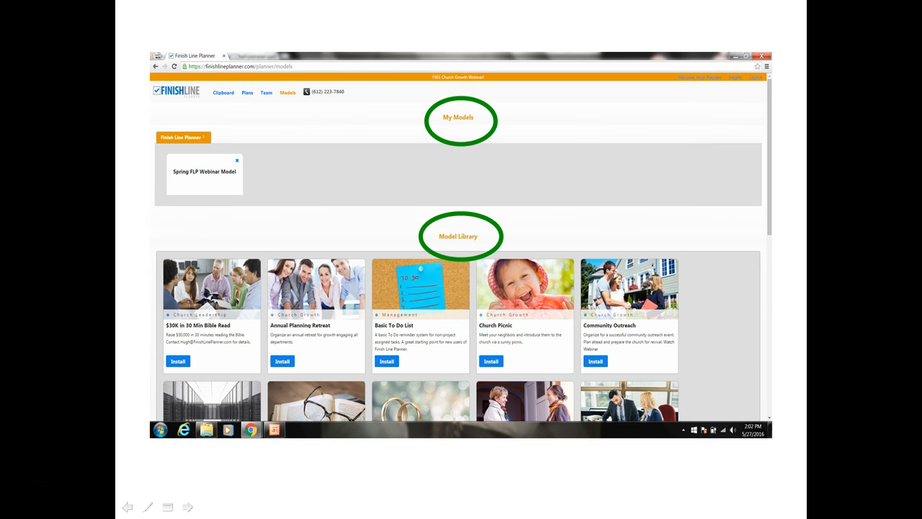
# Open the Individual Coffee Fundraiser model's PDF guide from the Model Library.
pyautogui.scroll(-3)
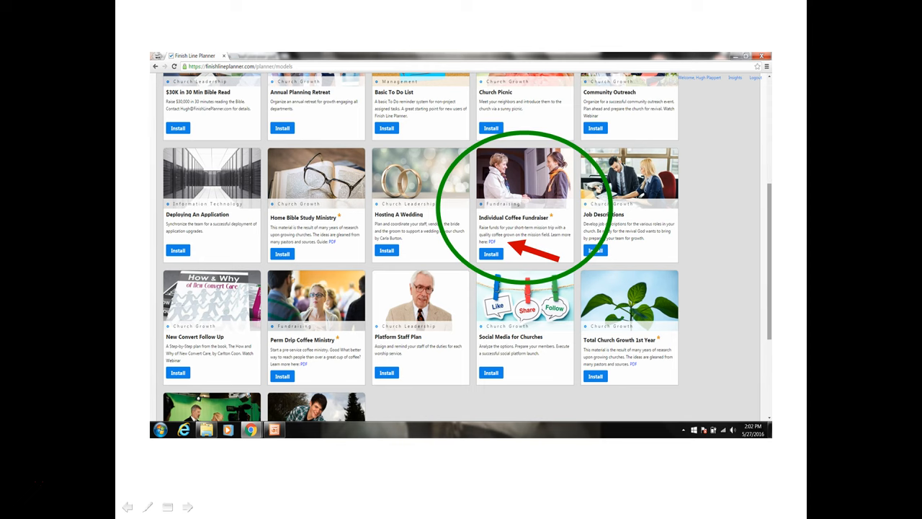
pyautogui.click(492, 242)
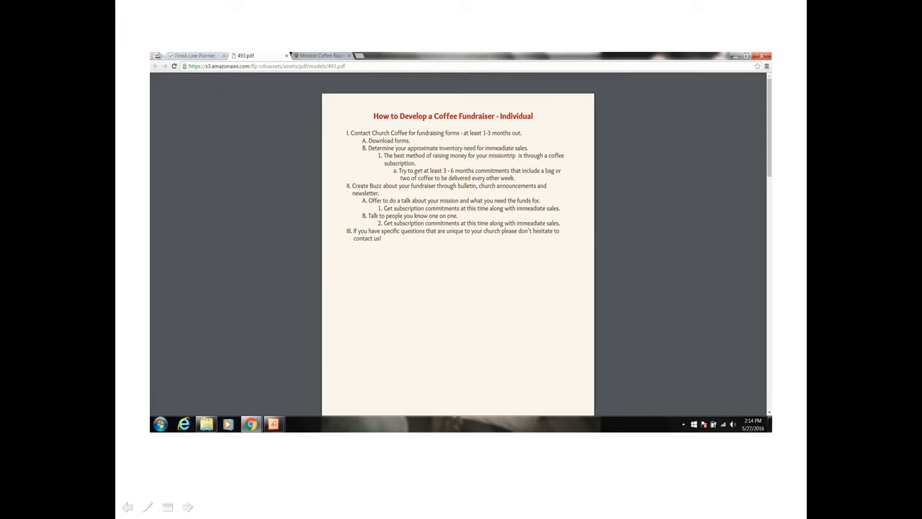
pyautogui.scroll(-3)
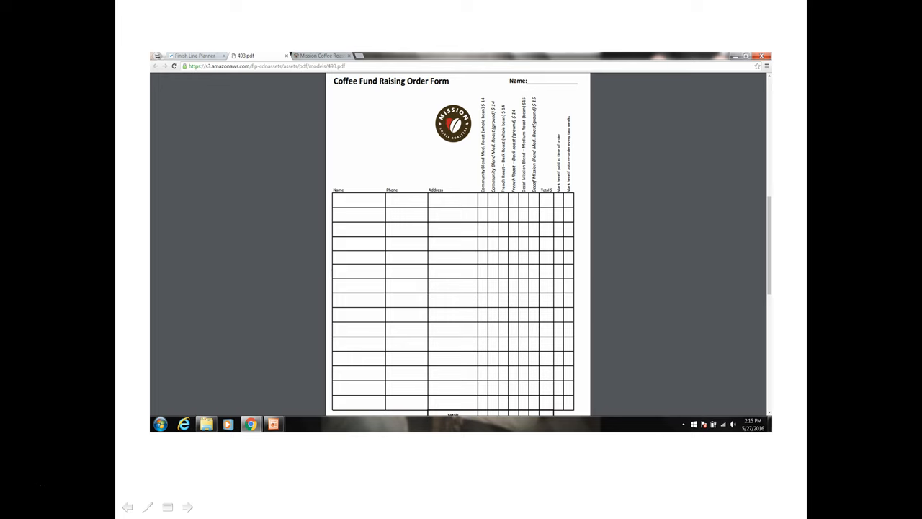
pyautogui.scroll(-3)
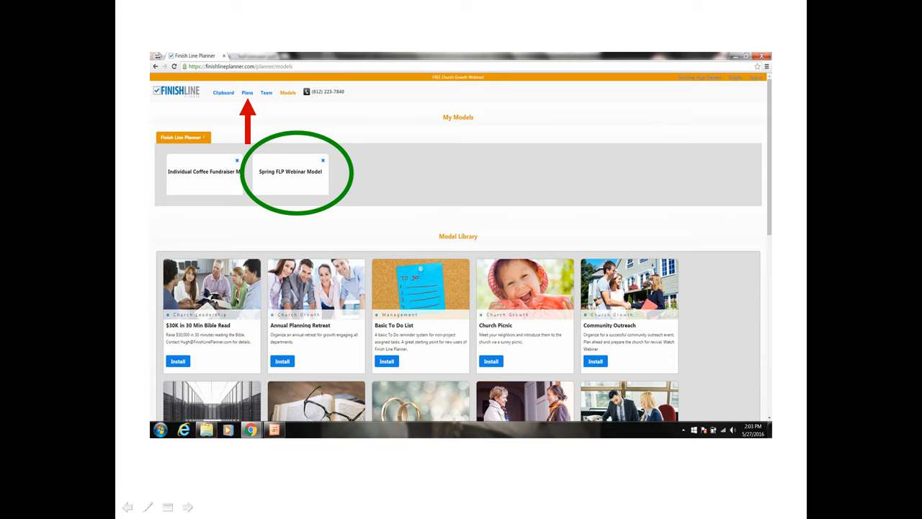
# Go to the Plans page listing Sample Coffee Here and The Gap in Growth.
pyautogui.click(247, 92)
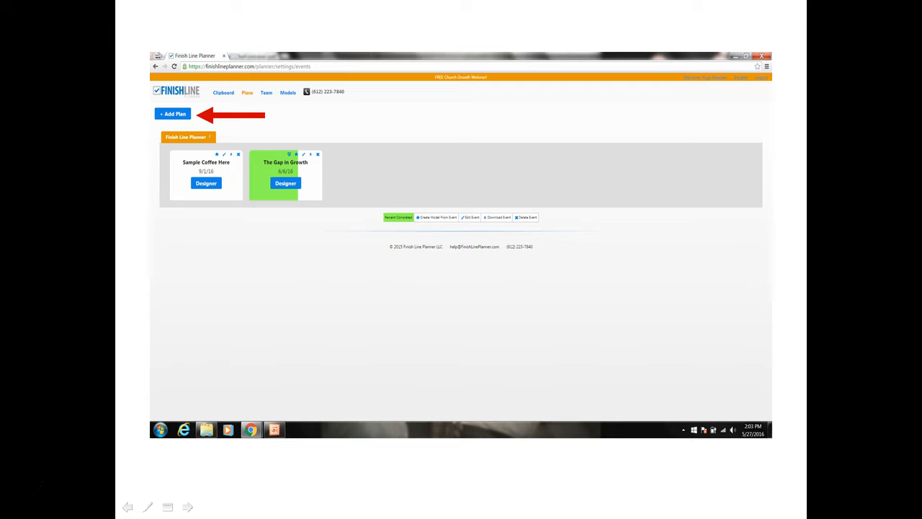
# Create plan 'Africa Trip' from the Individual Coffee Fundraiser Model, dated 9/1/16.
pyautogui.click(173, 114)
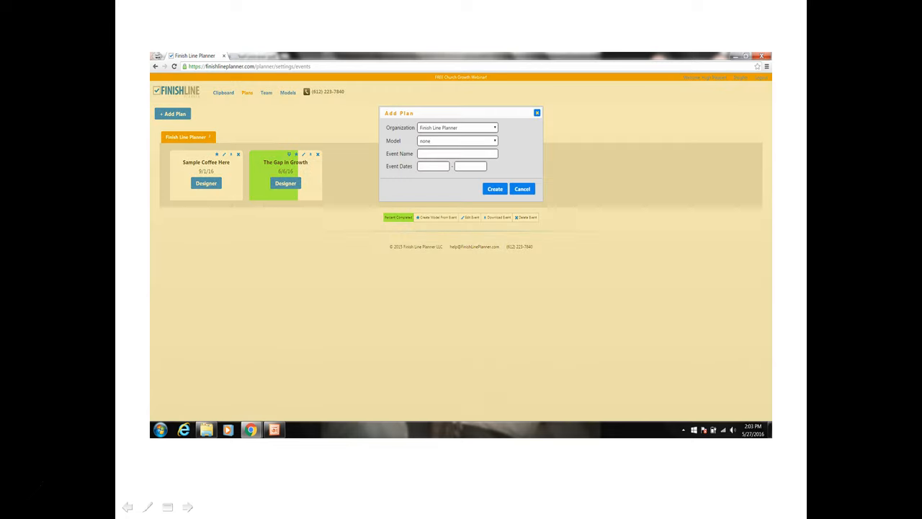
pyautogui.click(456, 140)
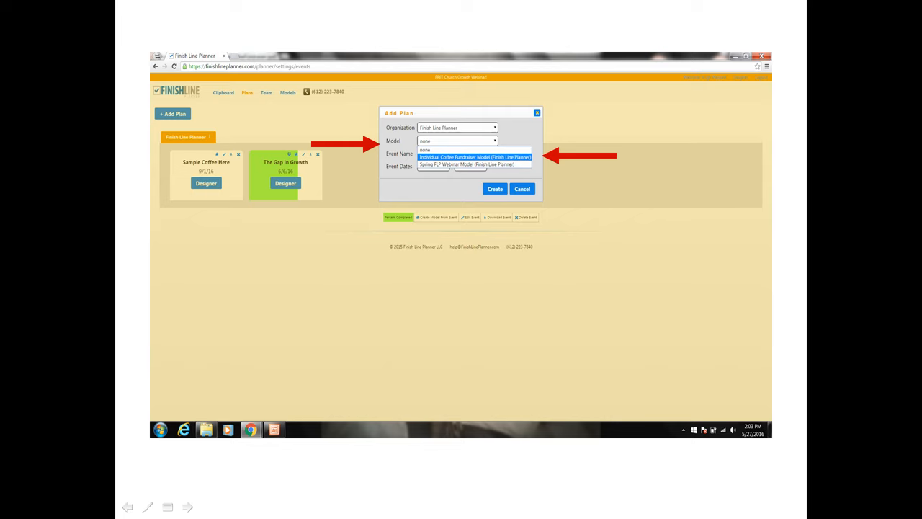
pyautogui.click(474, 157)
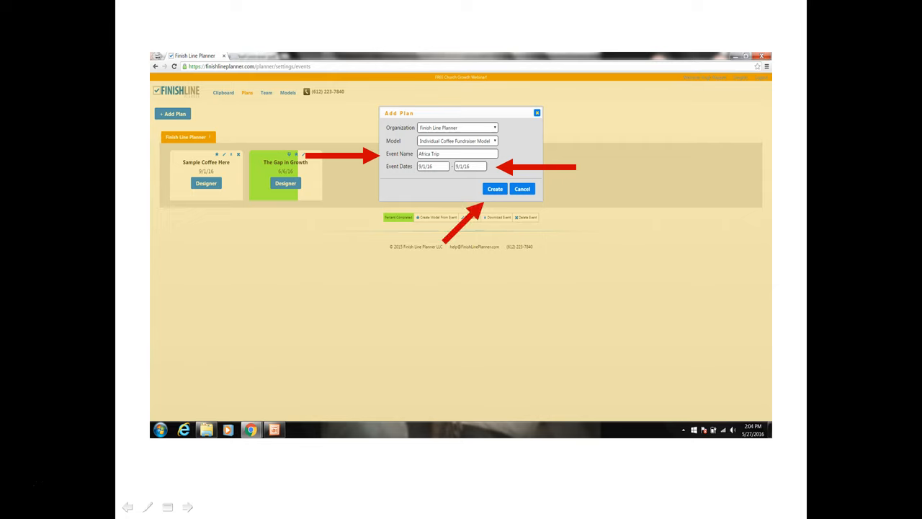
pyautogui.click(495, 189)
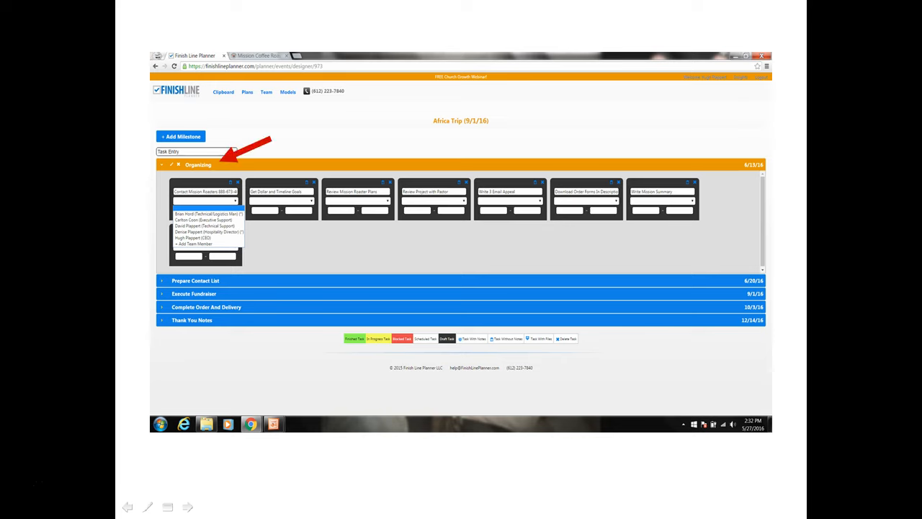
pyautogui.moveTo(277, 201)
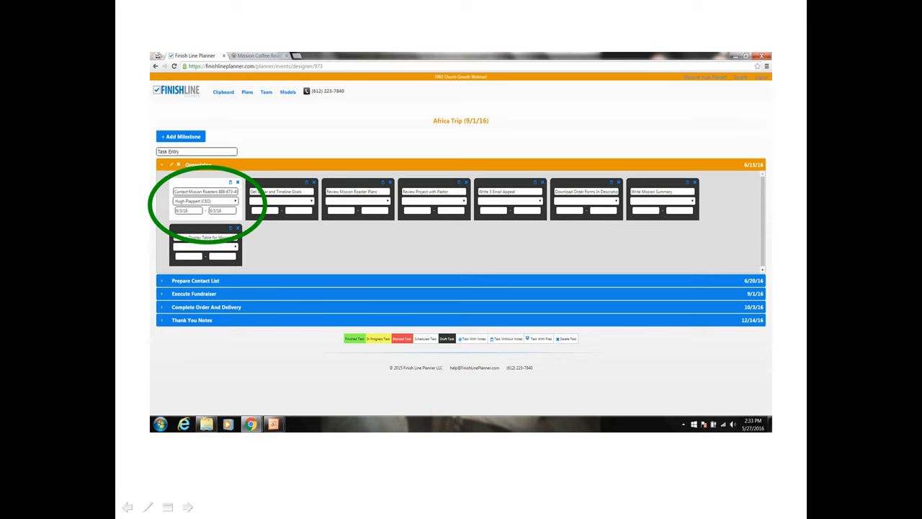
pyautogui.click(196, 280)
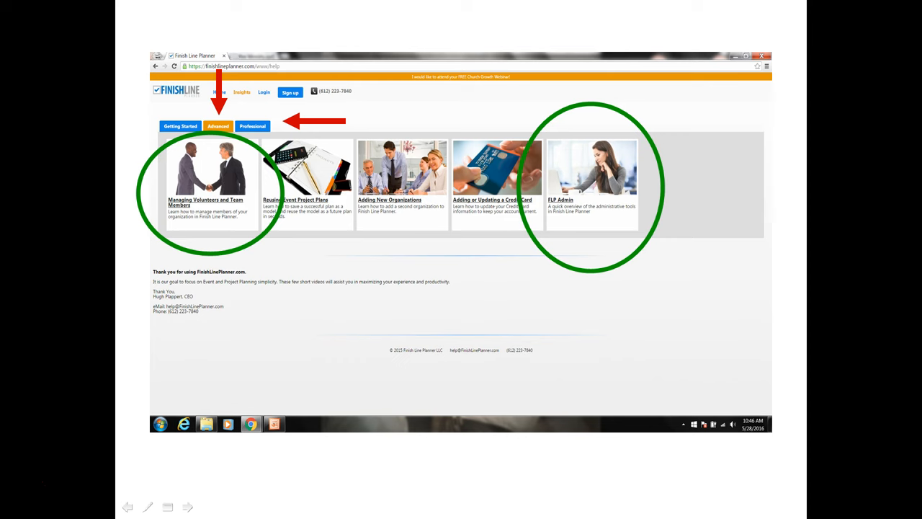
# Switch to the Mission Coffee Roasters website tab.
pyautogui.click(259, 56)
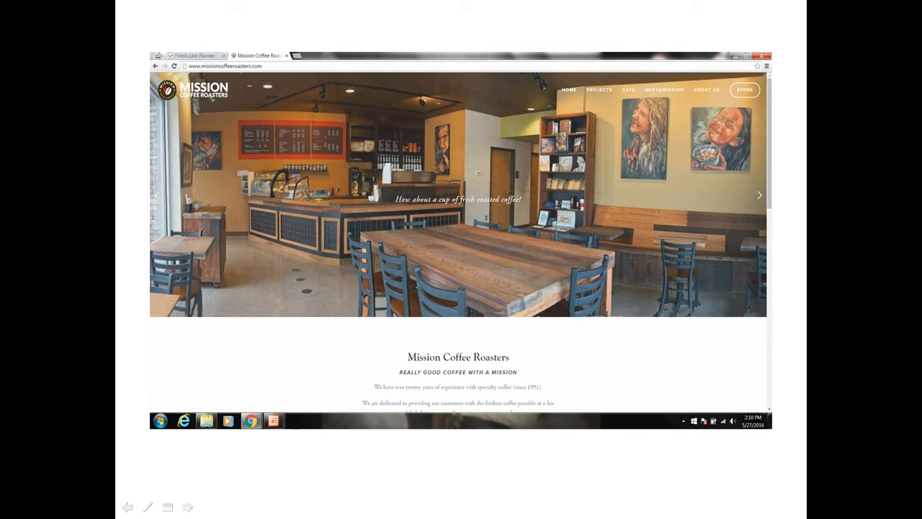